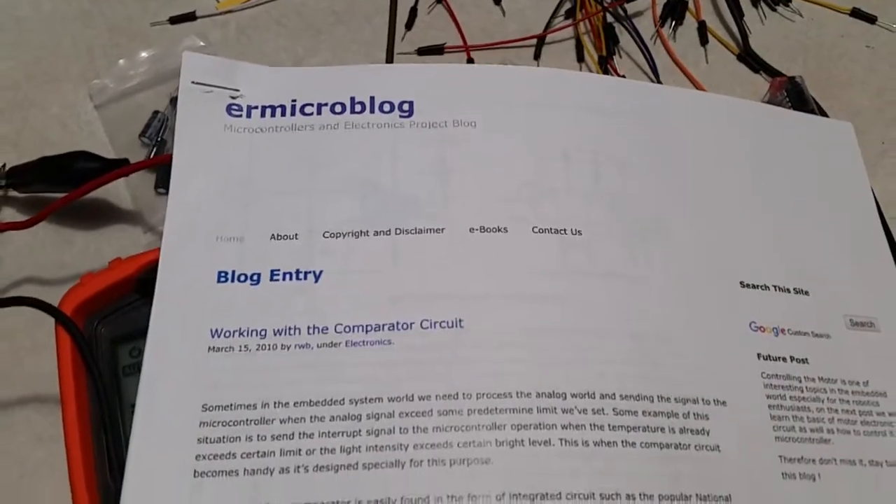
scroll("down", 3)
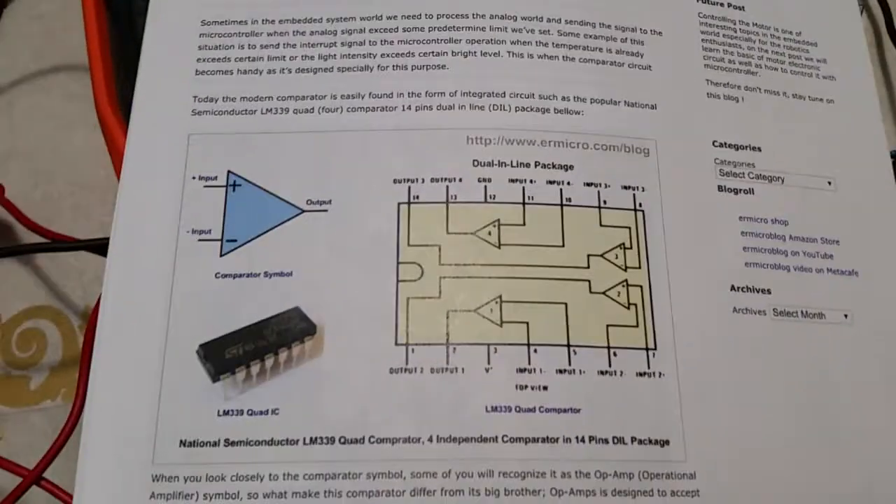